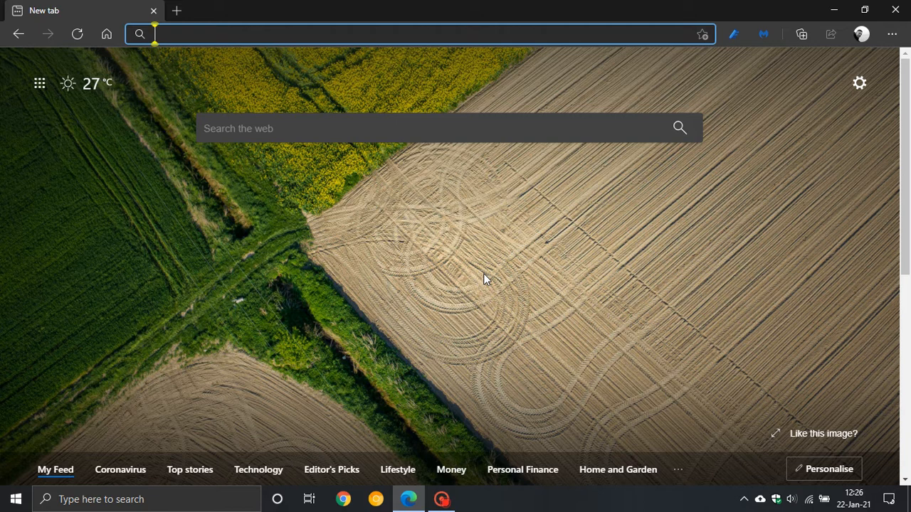
{"action": "mouse_move", "coordinate": [419, 259]}
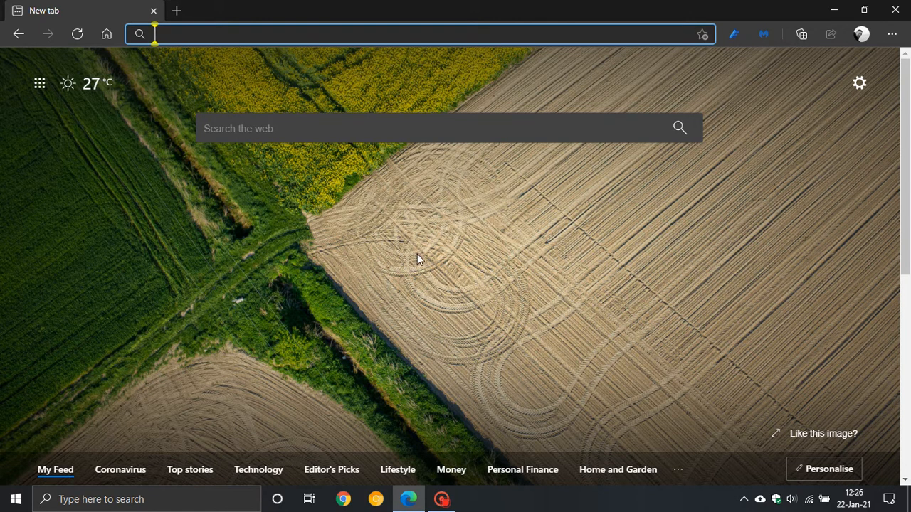
{"action": "mouse_move", "coordinate": [459, 257]}
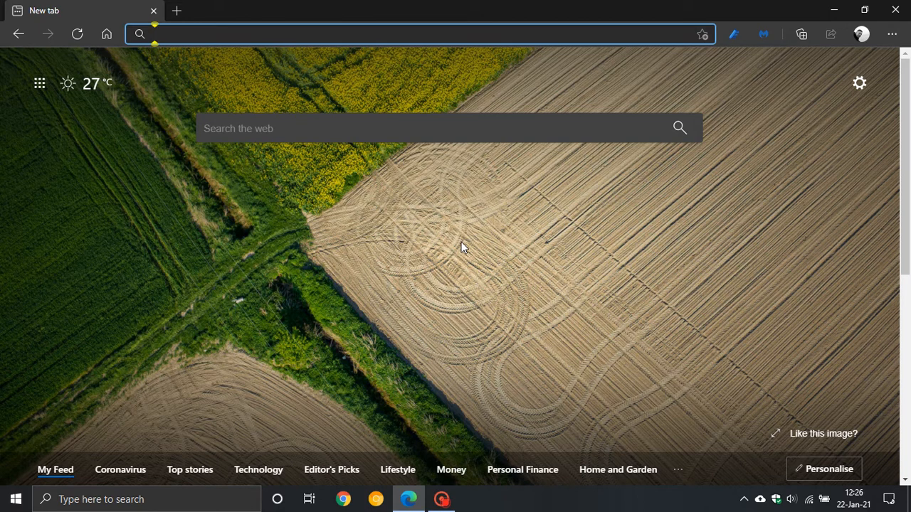
{"action": "mouse_move", "coordinate": [476, 242]}
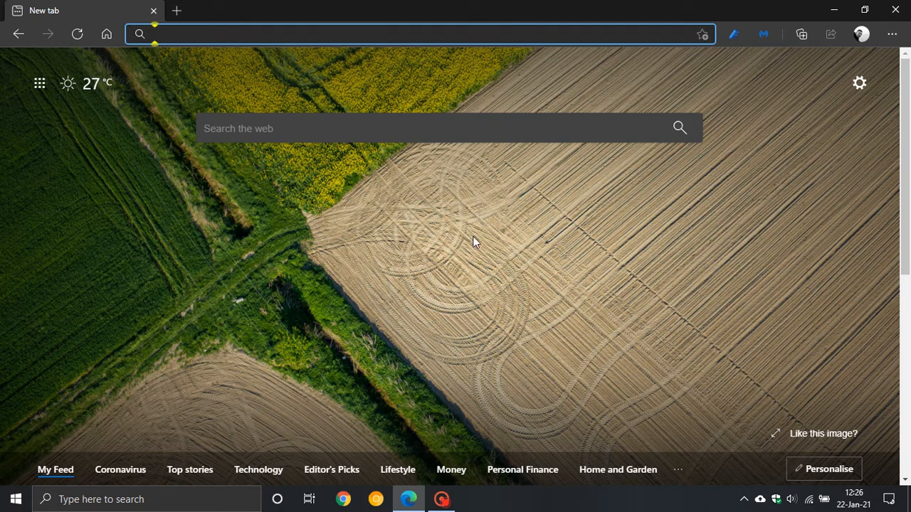
{"action": "mouse_move", "coordinate": [420, 255]}
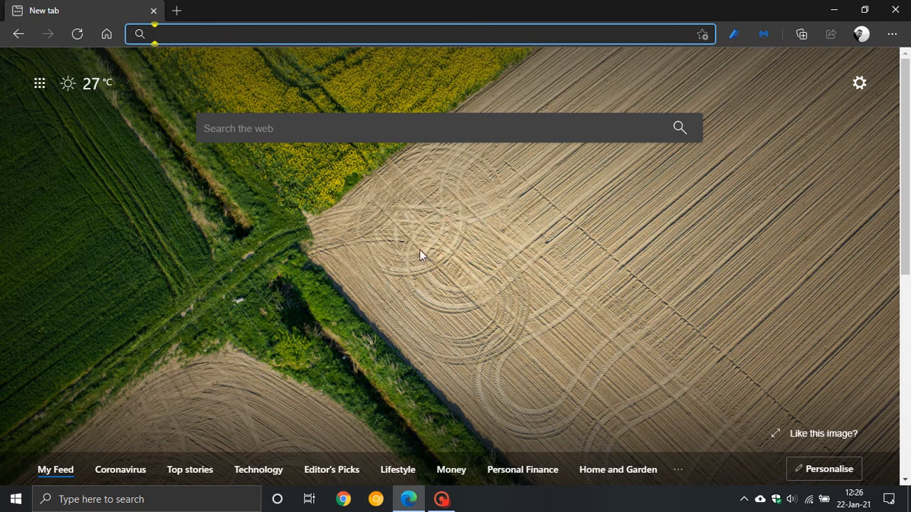
{"action": "mouse_move", "coordinate": [419, 273]}
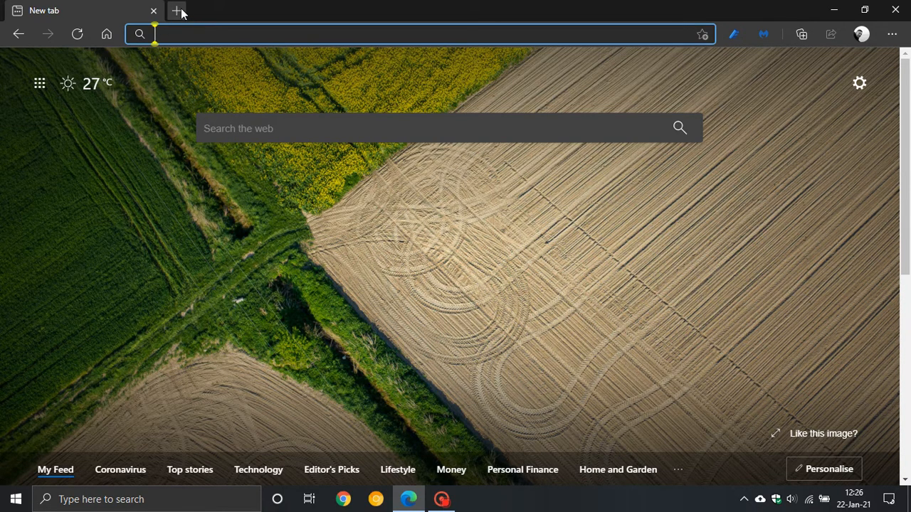
- Add another new tab and go to Edge Settings from the ... menu
{"action": "left_click", "coordinate": [177, 10]}
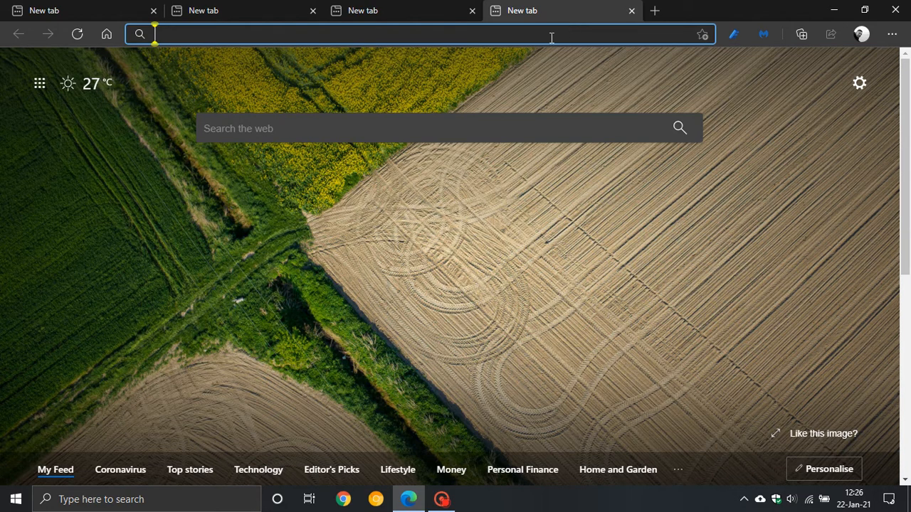
{"action": "mouse_move", "coordinate": [456, 206]}
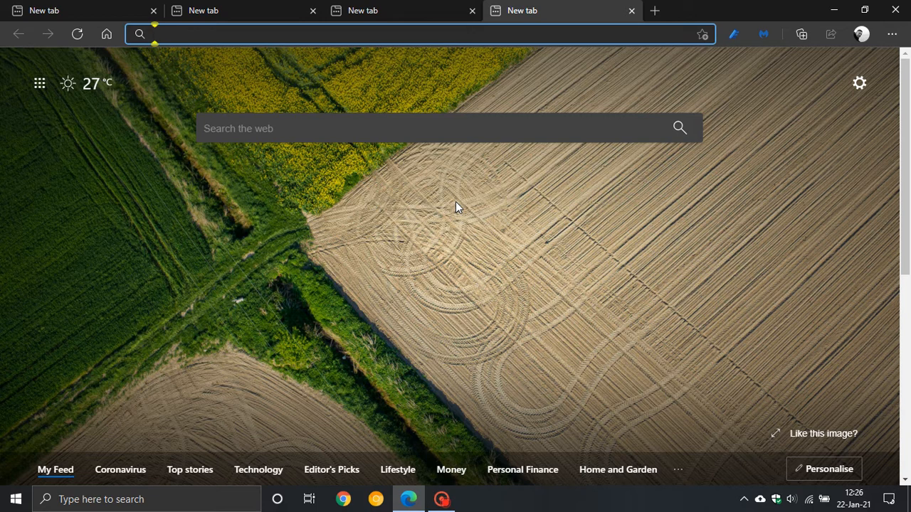
{"action": "mouse_move", "coordinate": [895, 10]}
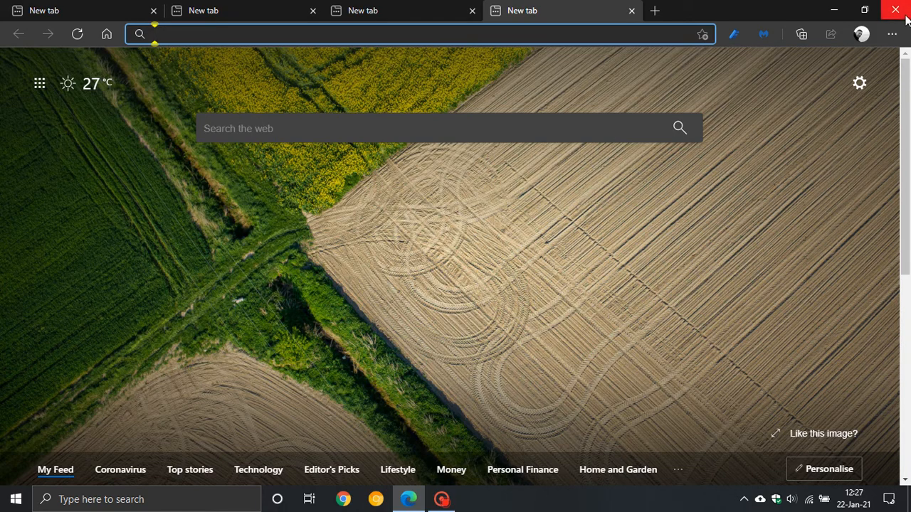
{"action": "left_click", "coordinate": [891, 34]}
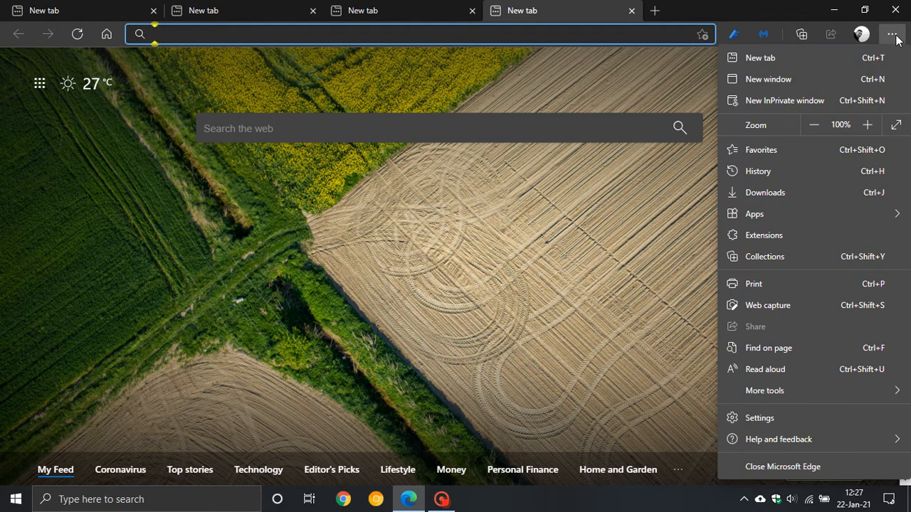
{"action": "left_click", "coordinate": [759, 418]}
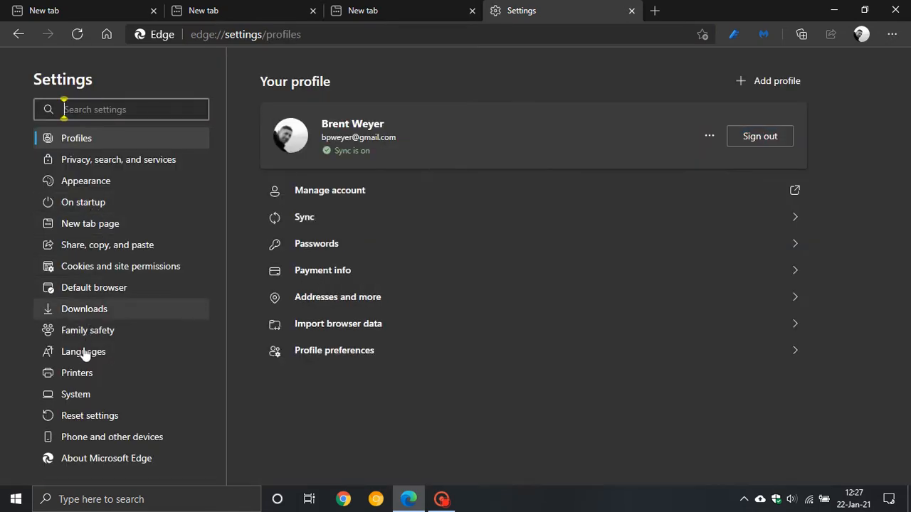
- Switch to the System settings page from the left sidebar
{"action": "left_click", "coordinate": [76, 394]}
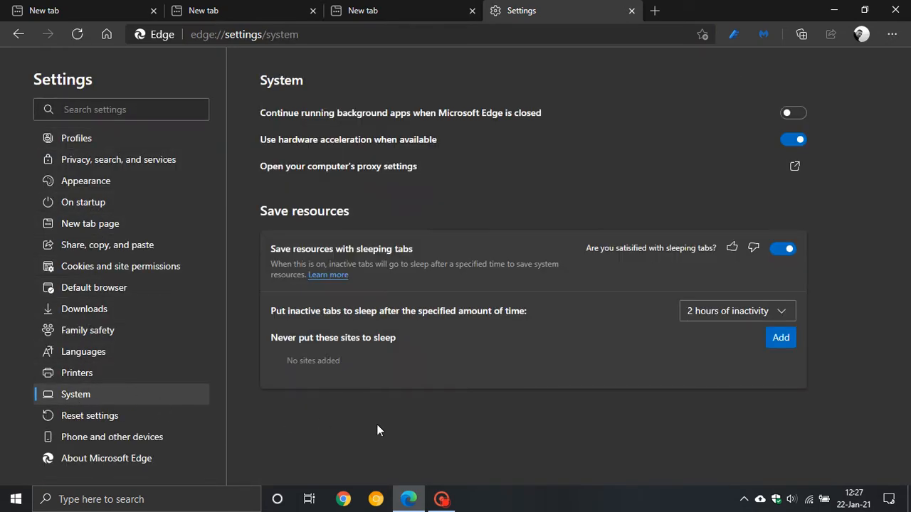
{"action": "mouse_move", "coordinate": [399, 297]}
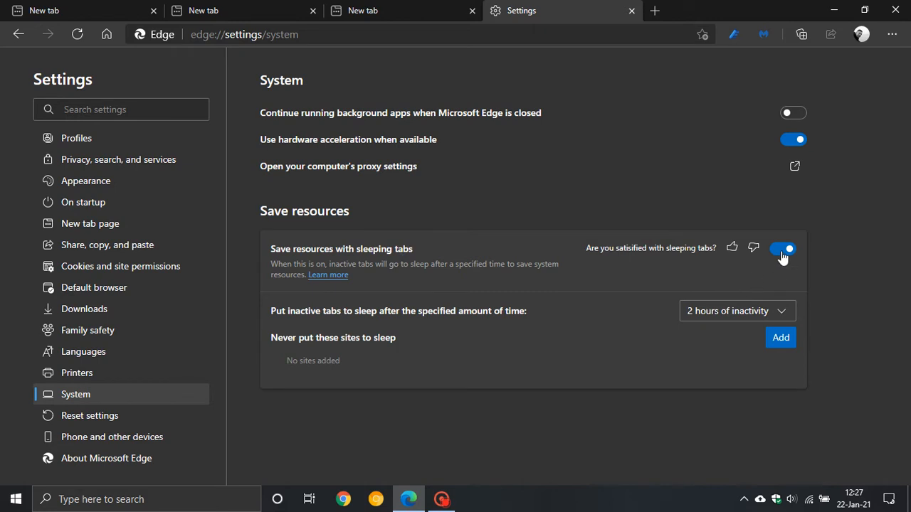
{"action": "mouse_move", "coordinate": [771, 256]}
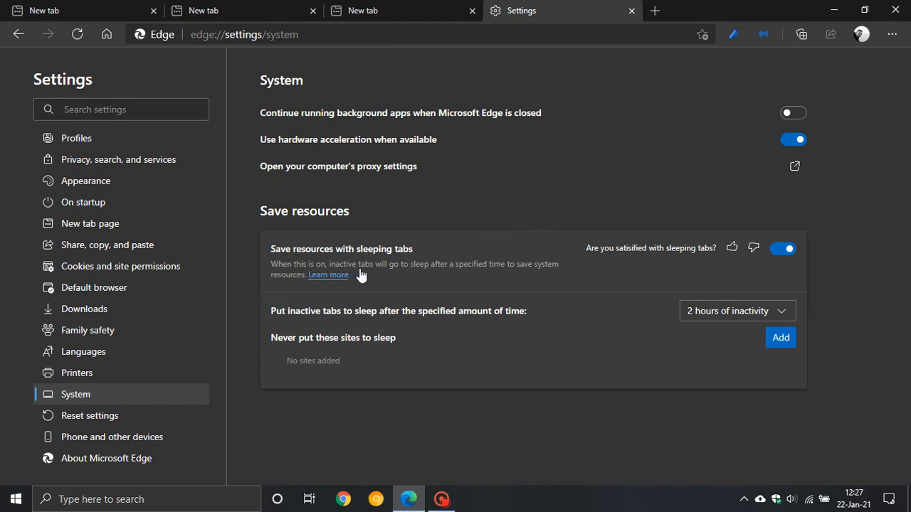
{"action": "mouse_move", "coordinate": [469, 277]}
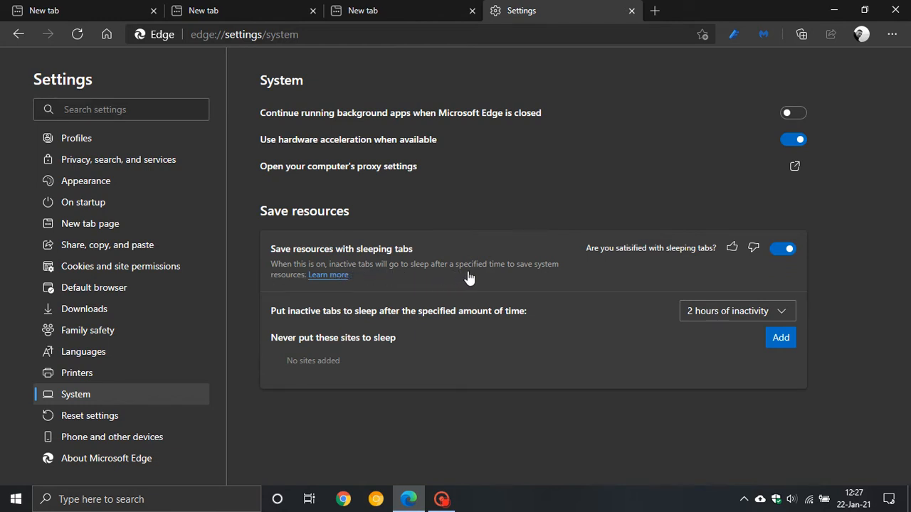
{"action": "mouse_move", "coordinate": [319, 294]}
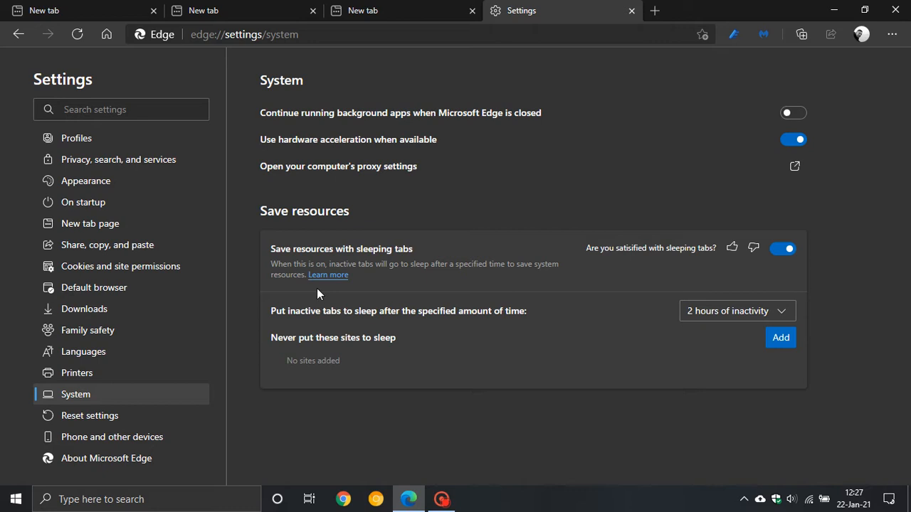
{"action": "mouse_move", "coordinate": [370, 316]}
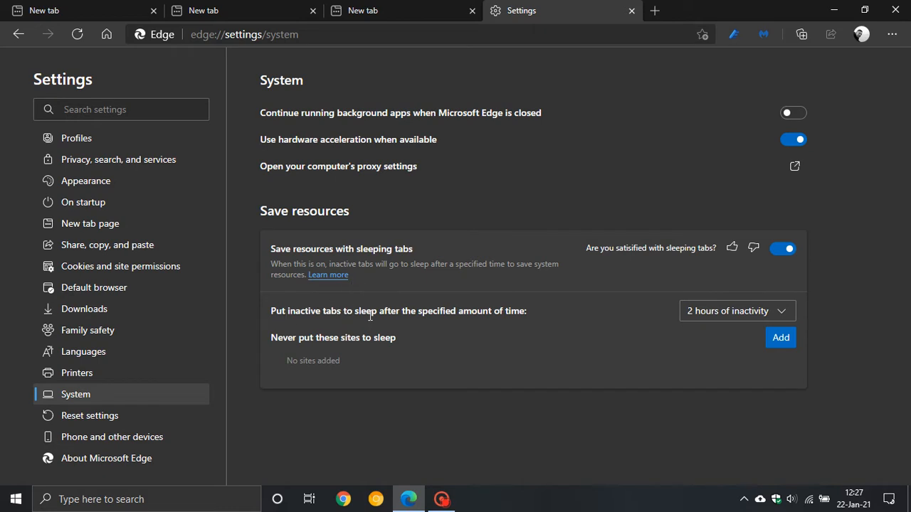
{"action": "mouse_move", "coordinate": [648, 328]}
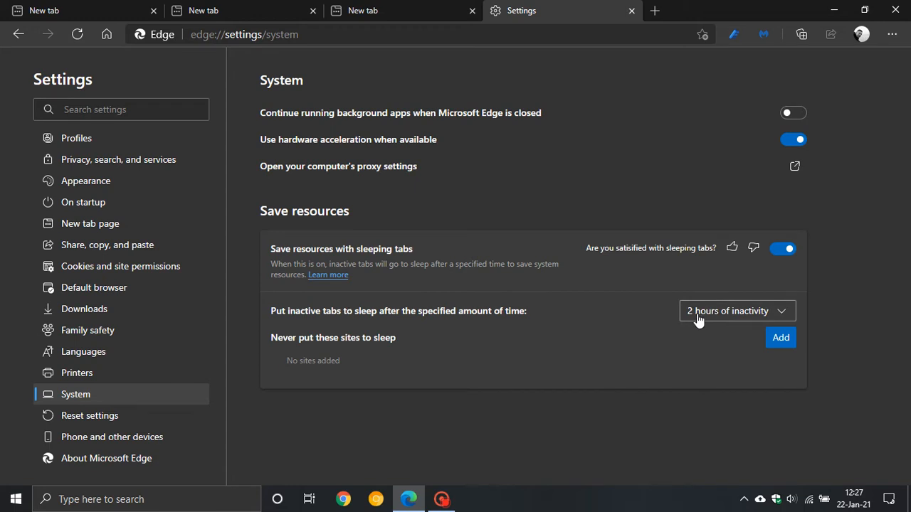
{"action": "mouse_move", "coordinate": [726, 316]}
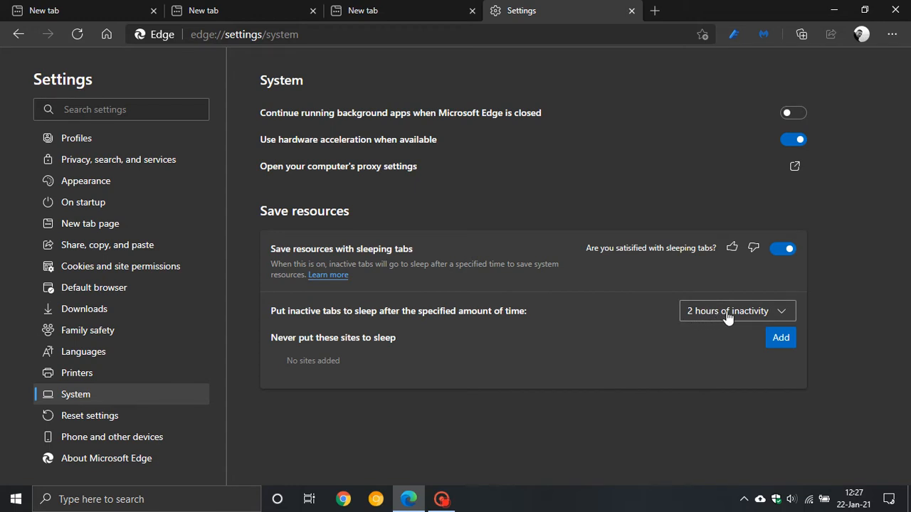
{"action": "left_click", "coordinate": [737, 310]}
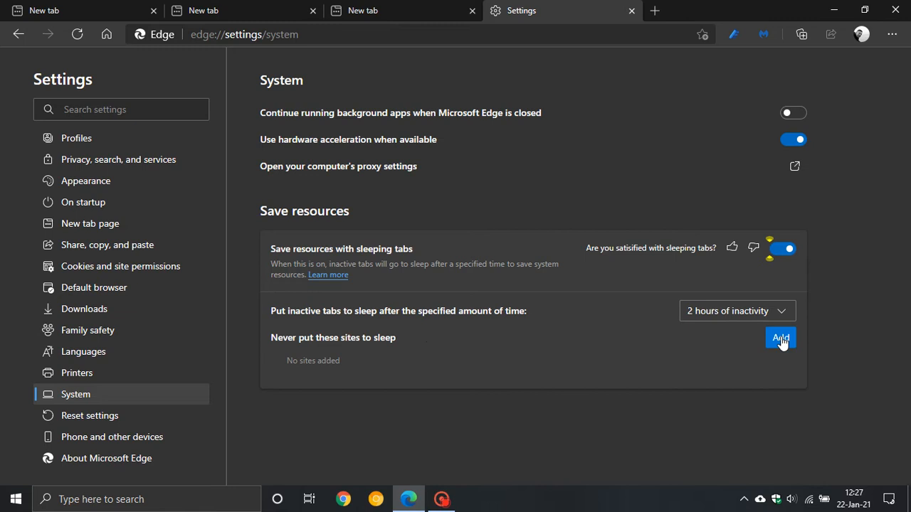
{"action": "mouse_move", "coordinate": [369, 350]}
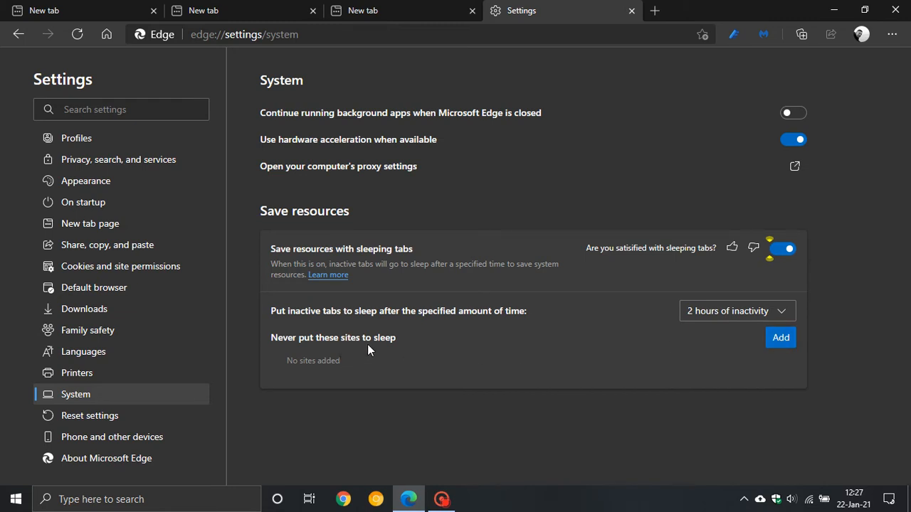
{"action": "left_click", "coordinate": [780, 337]}
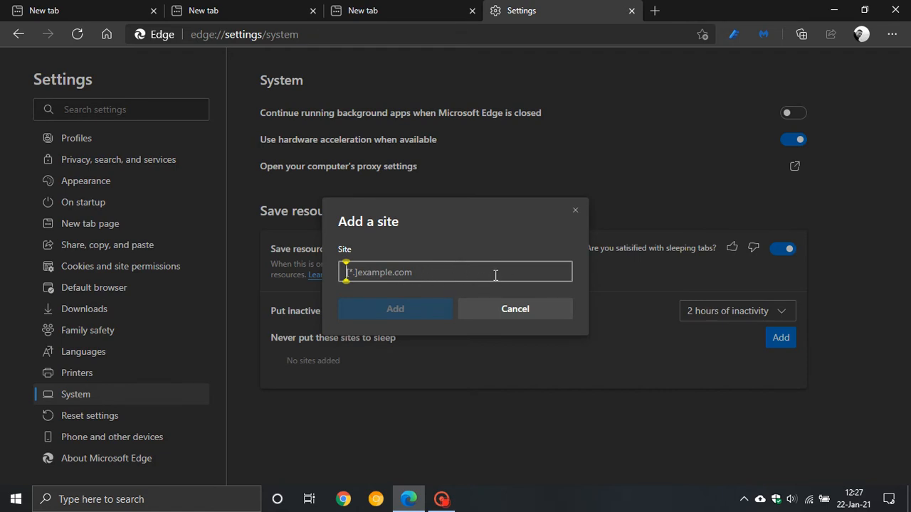
{"action": "left_click", "coordinate": [515, 308]}
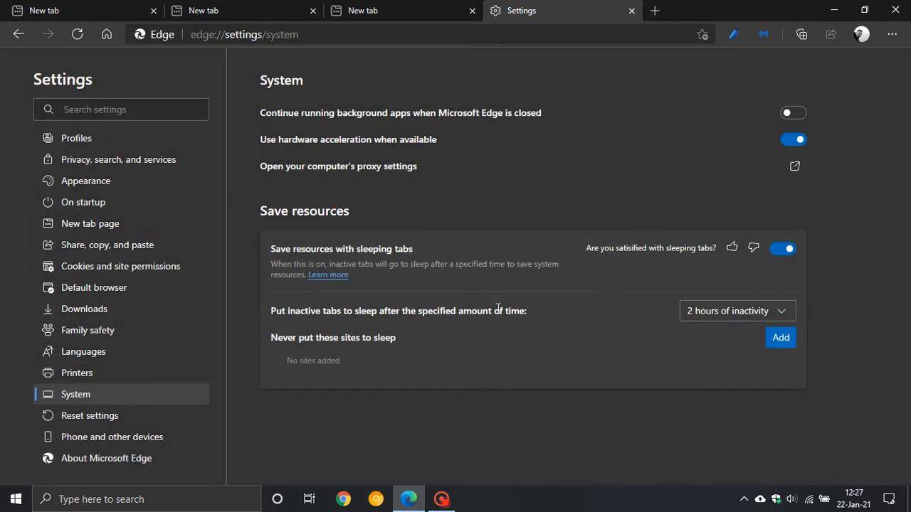
{"action": "mouse_move", "coordinate": [498, 375]}
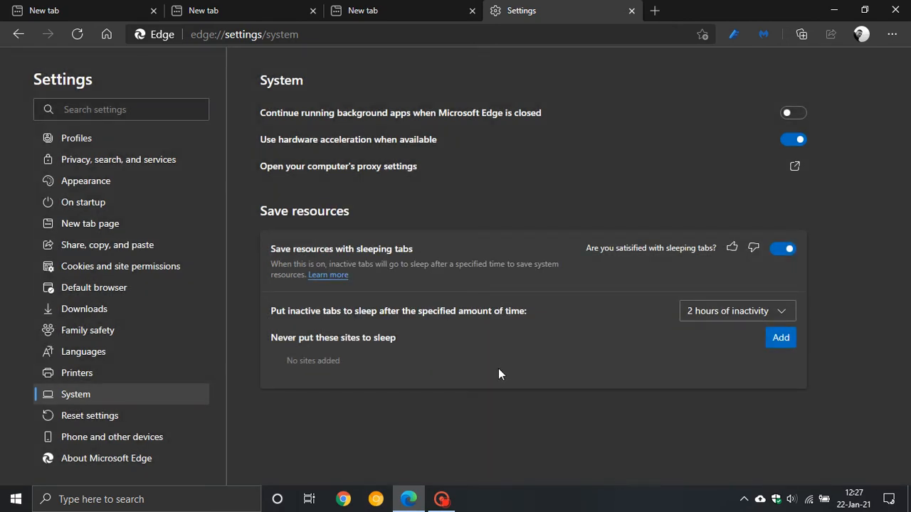
{"action": "mouse_move", "coordinate": [498, 387]}
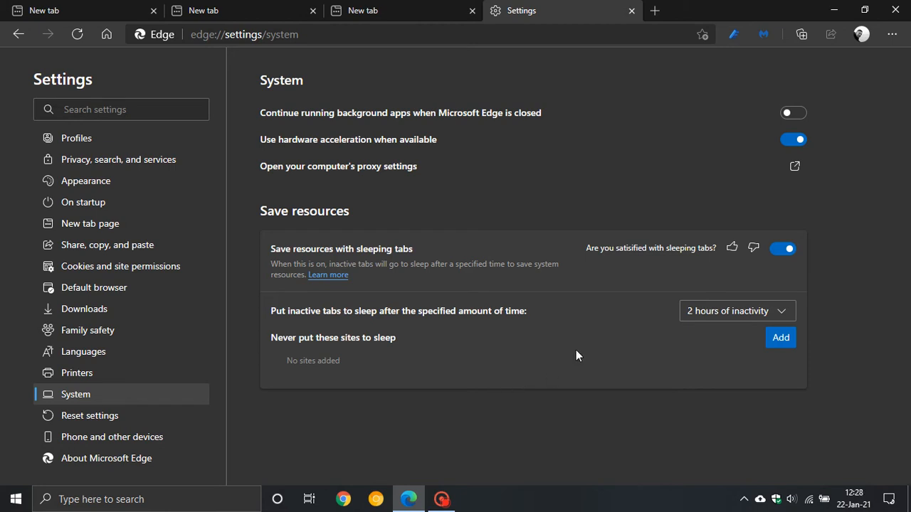
{"action": "mouse_move", "coordinate": [561, 17]}
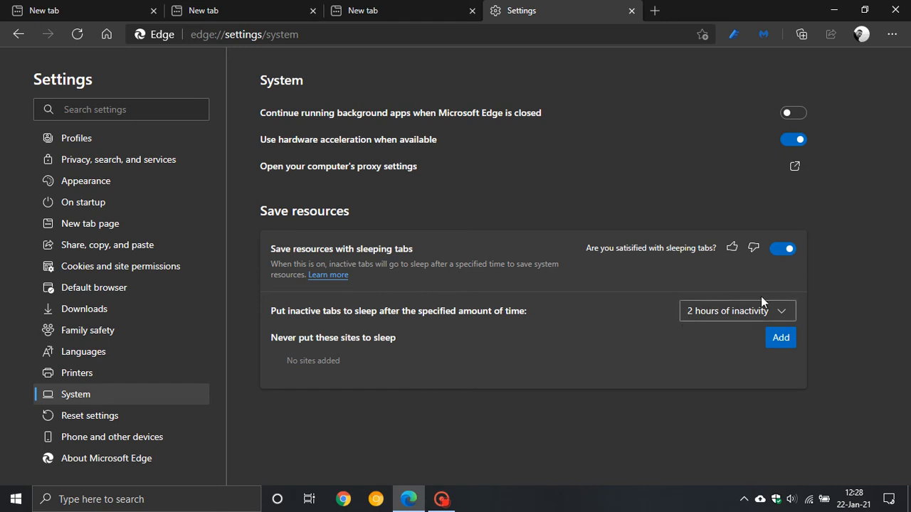
{"action": "mouse_move", "coordinate": [718, 315]}
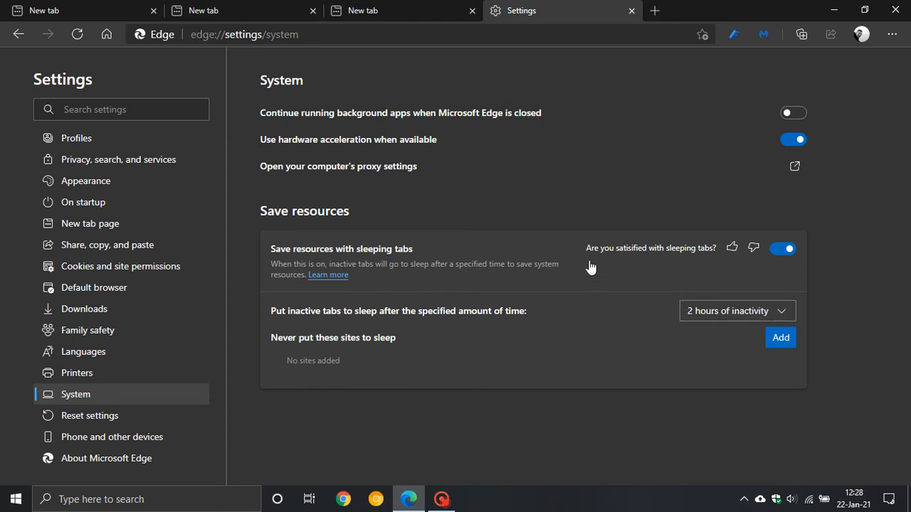
{"action": "mouse_move", "coordinate": [306, 121]}
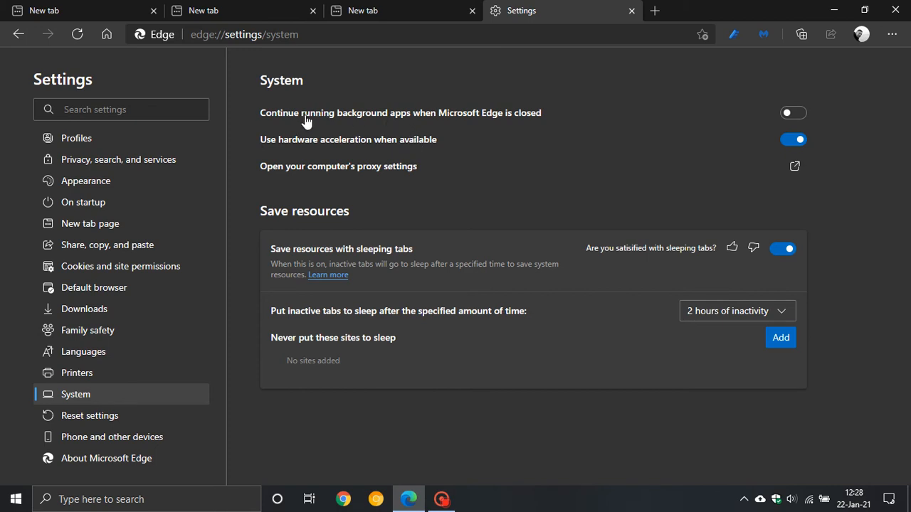
{"action": "mouse_move", "coordinate": [528, 128]}
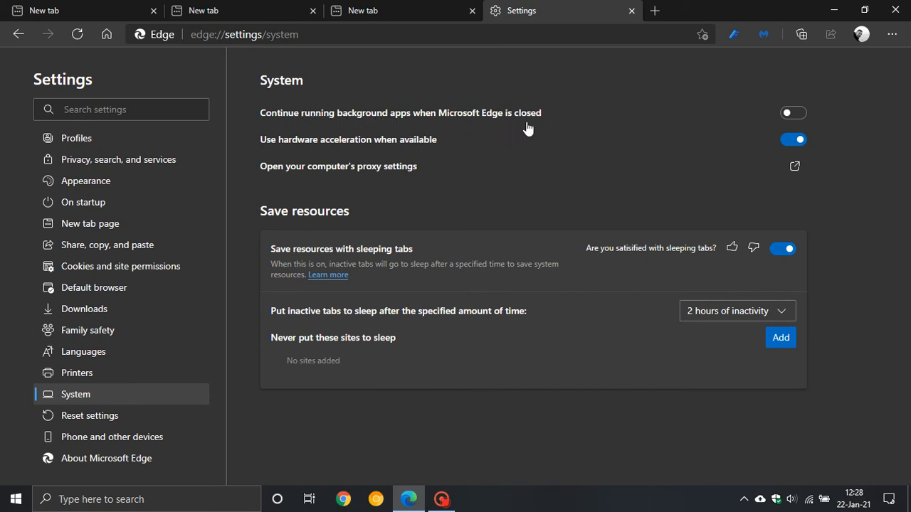
{"action": "mouse_move", "coordinate": [768, 114]}
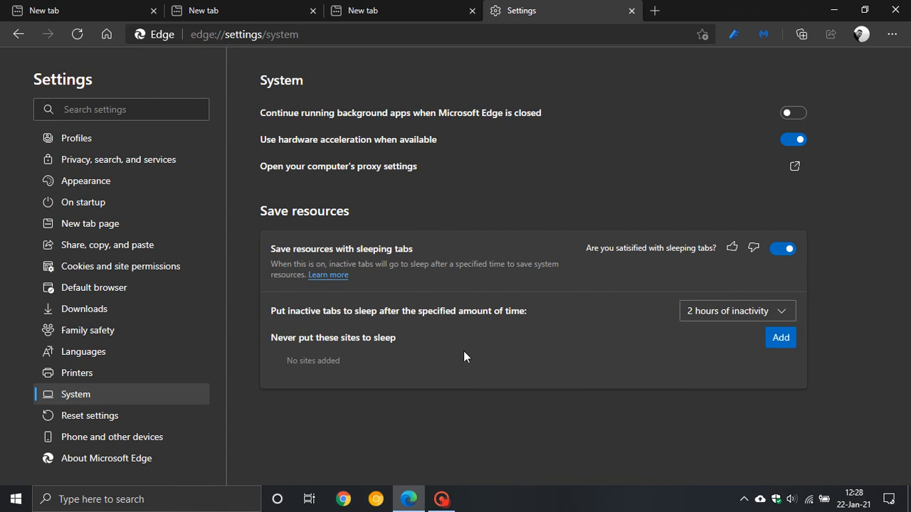
{"action": "mouse_move", "coordinate": [575, 373]}
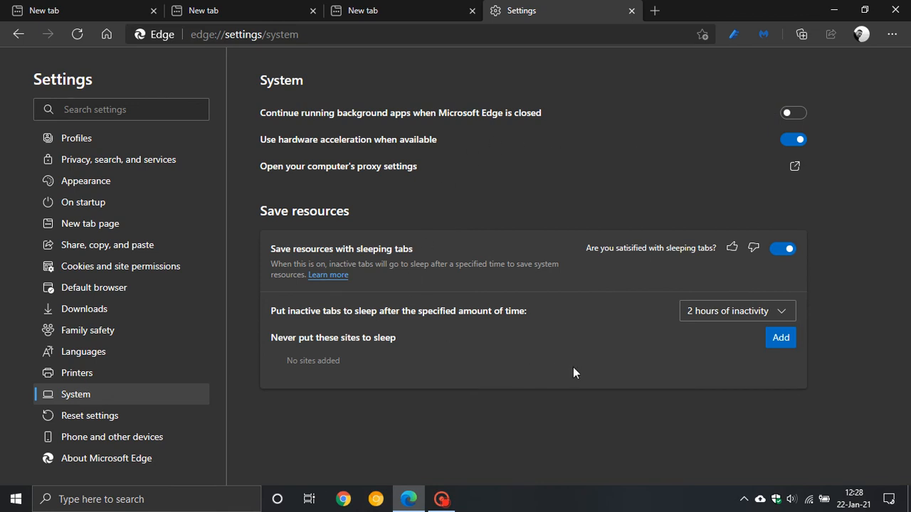
{"action": "mouse_move", "coordinate": [604, 341]}
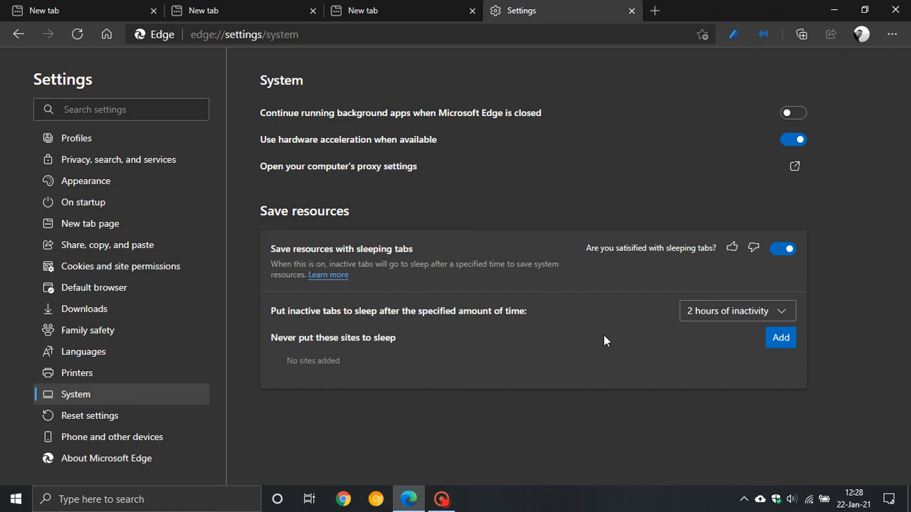
{"action": "mouse_move", "coordinate": [378, 263]}
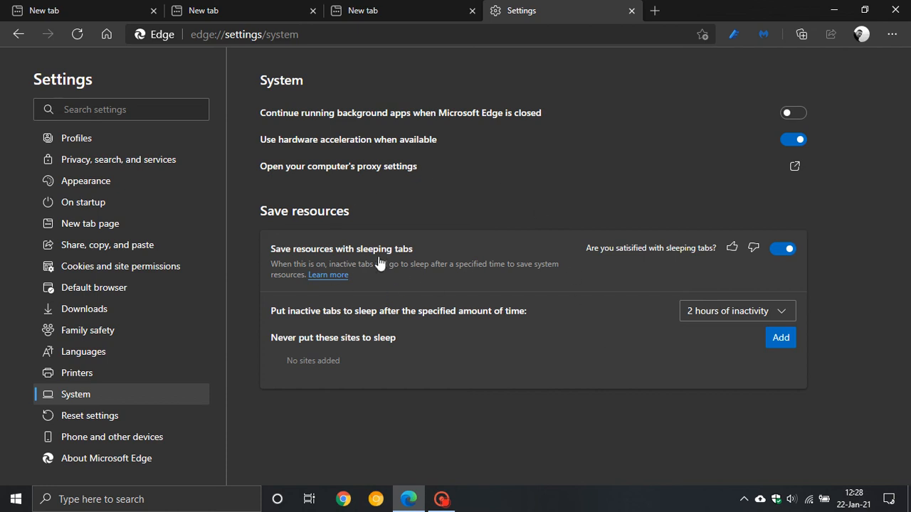
{"action": "mouse_move", "coordinate": [295, 222]}
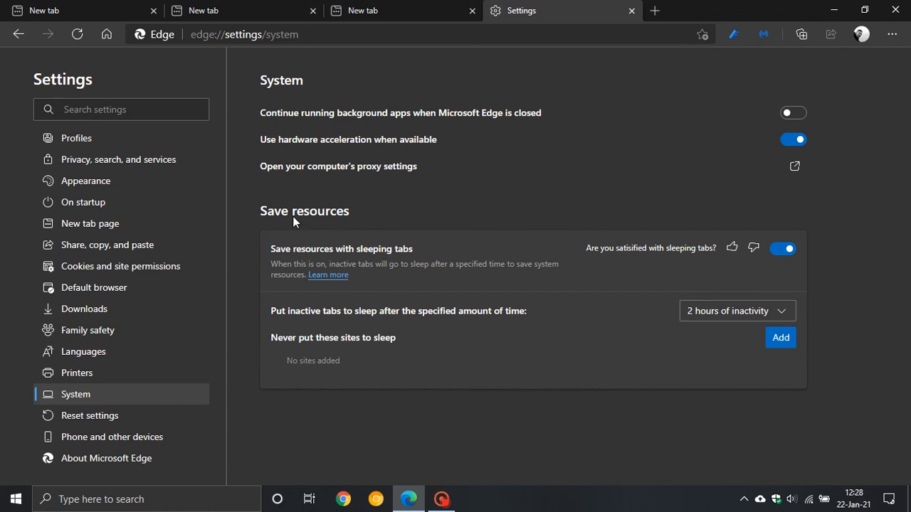
{"action": "mouse_move", "coordinate": [640, 355]}
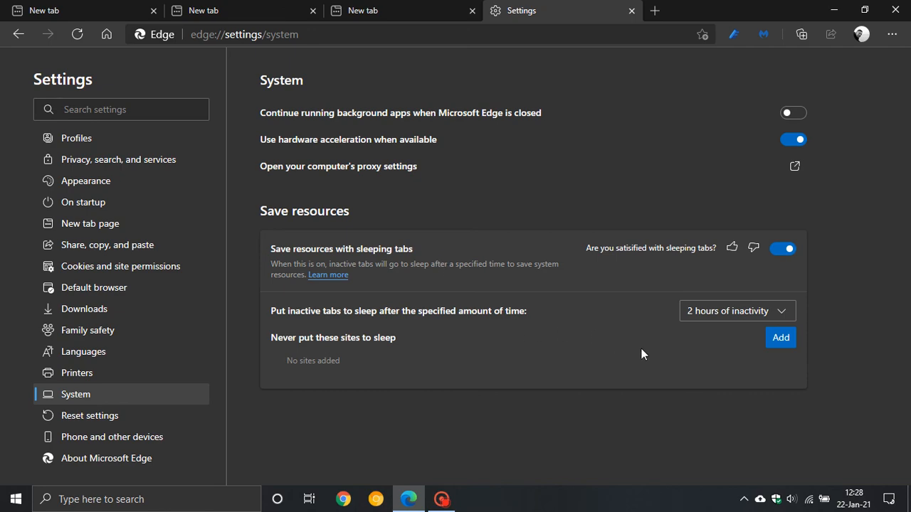
{"action": "mouse_move", "coordinate": [536, 291]}
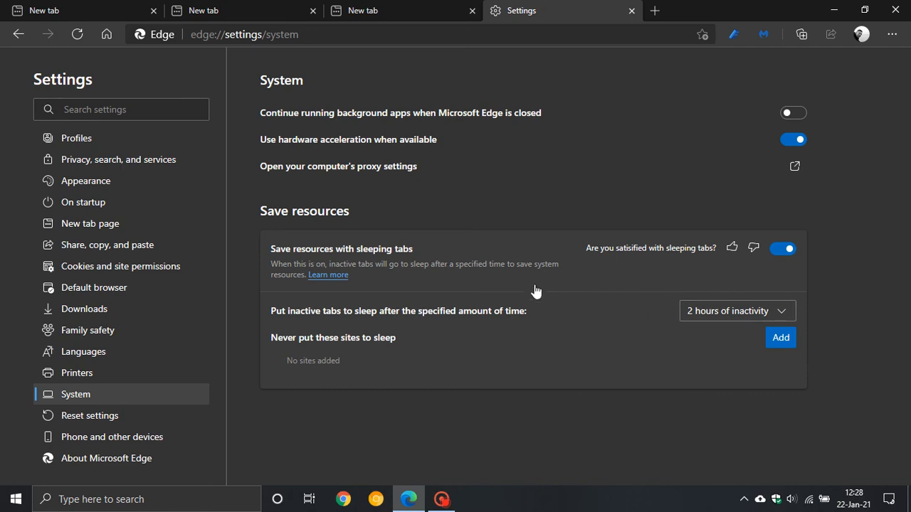
- Return to the first New tab, leaving sleeping tabs enabled at 2 hours
{"action": "left_click", "coordinate": [71, 10]}
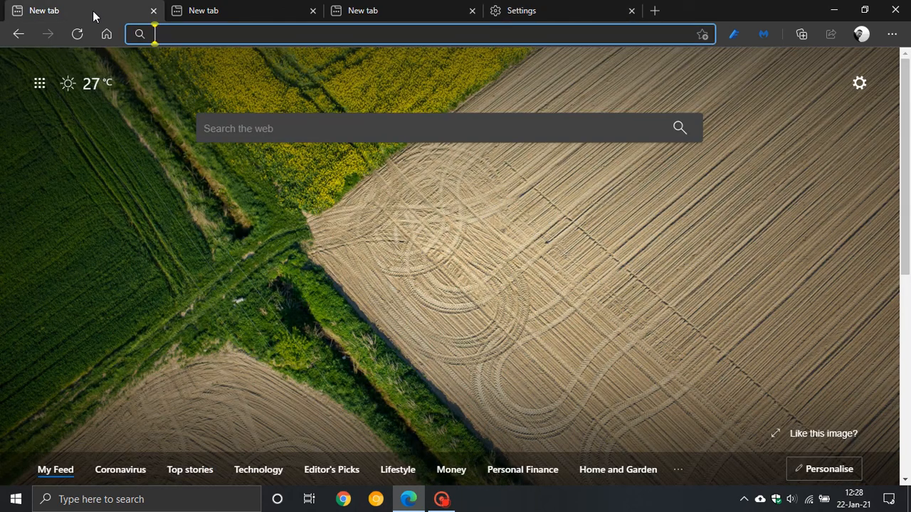
{"action": "mouse_move", "coordinate": [305, 277]}
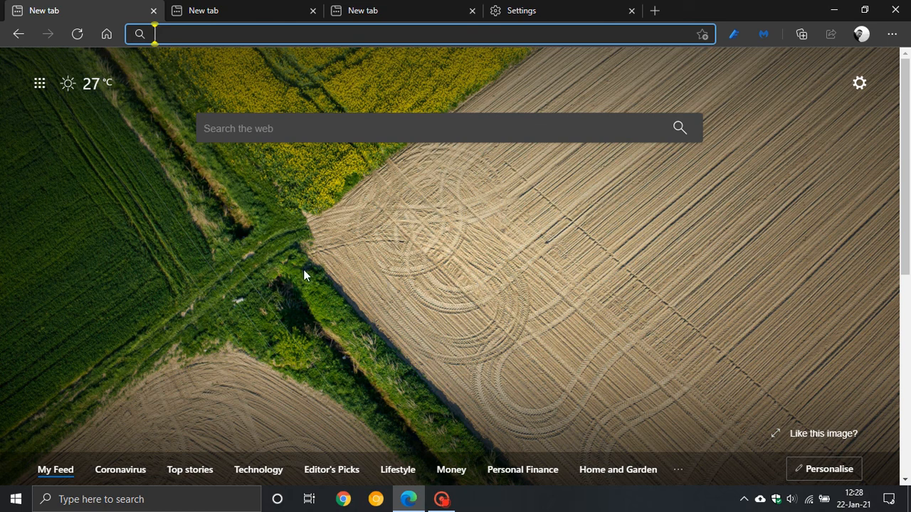